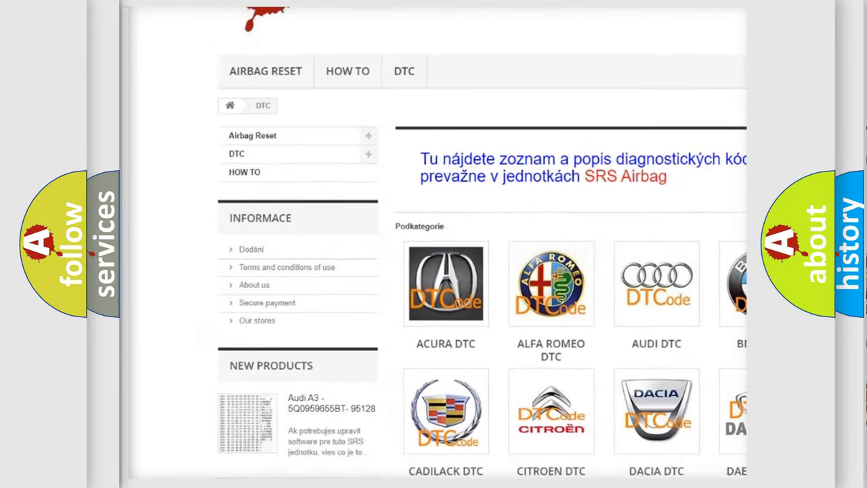
scroll("down", 3)
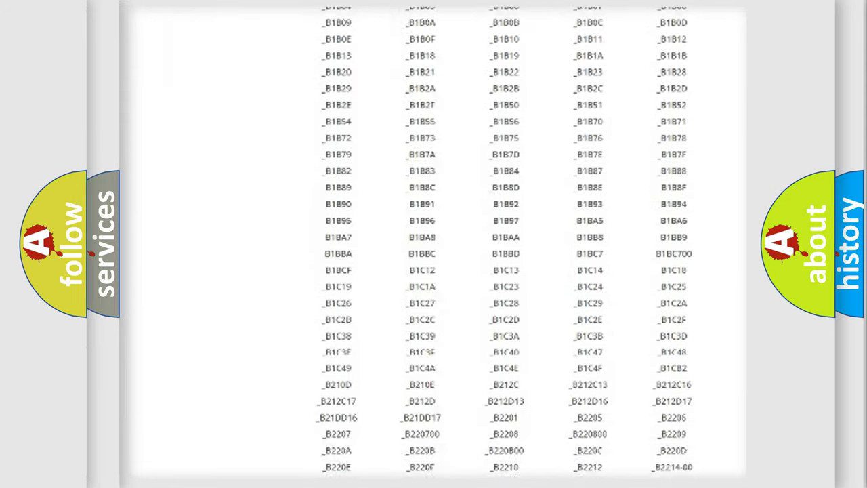
scroll("down", 3)
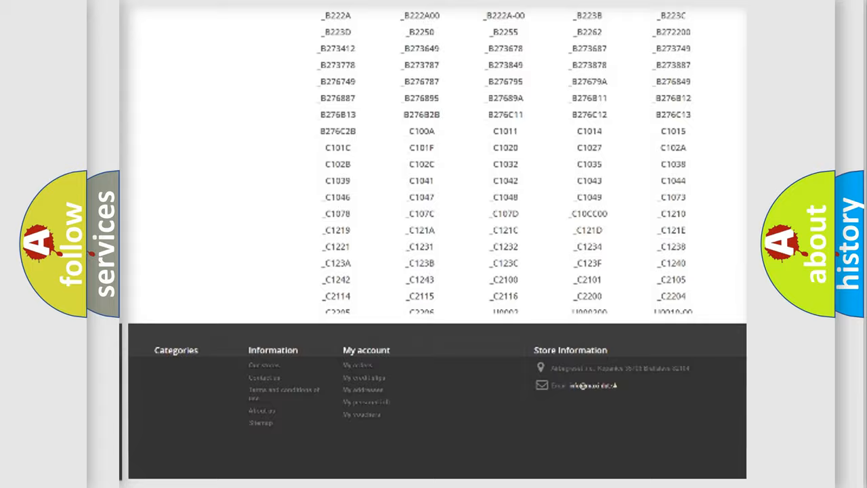
scroll("up", 3)
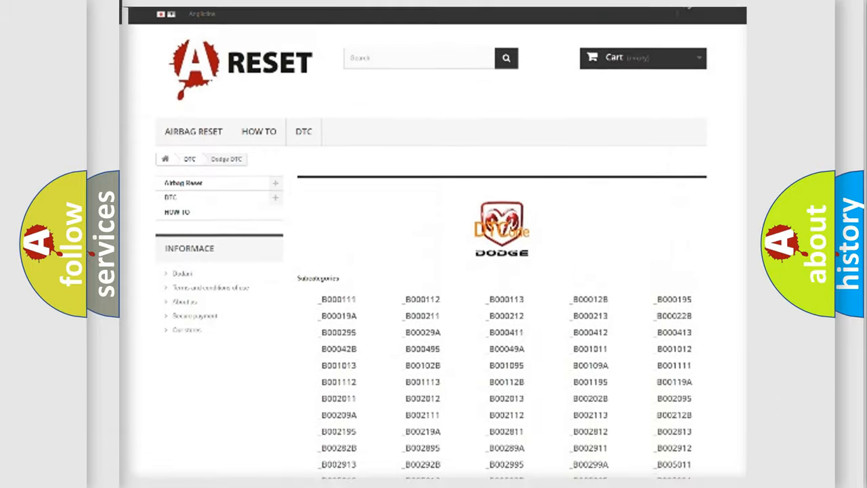